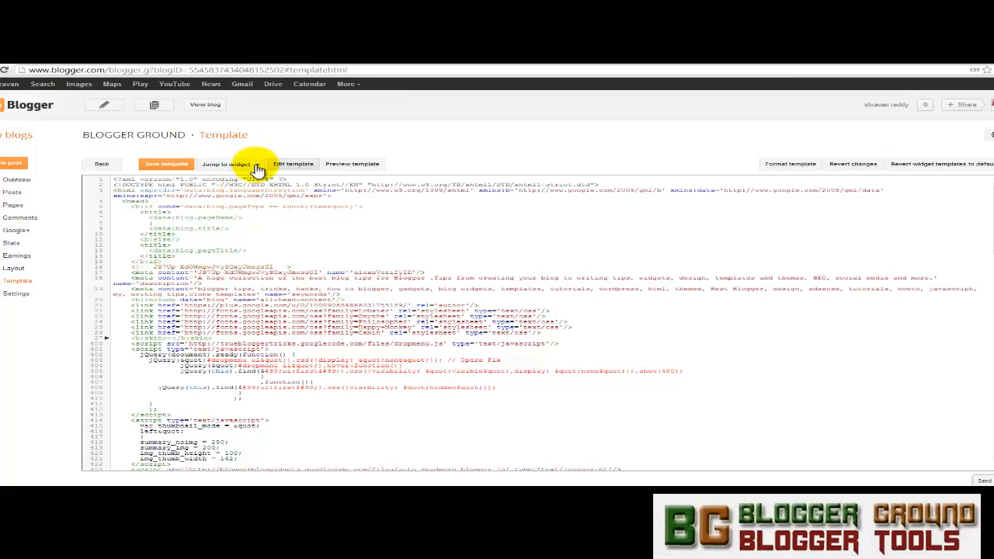
# Step: Preview the blog rendered from the current template inside the editor
pyautogui.click(226, 164)
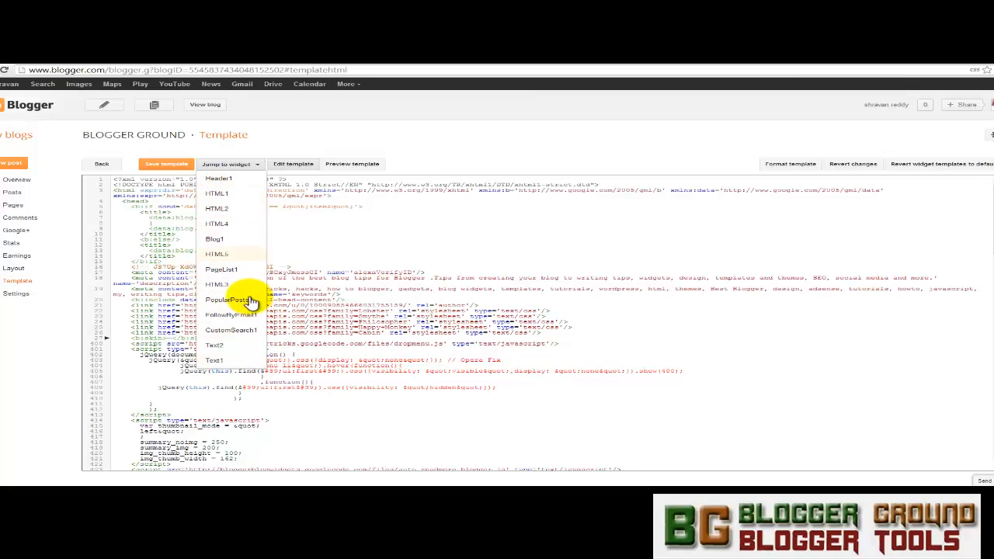
pyautogui.moveTo(233, 329)
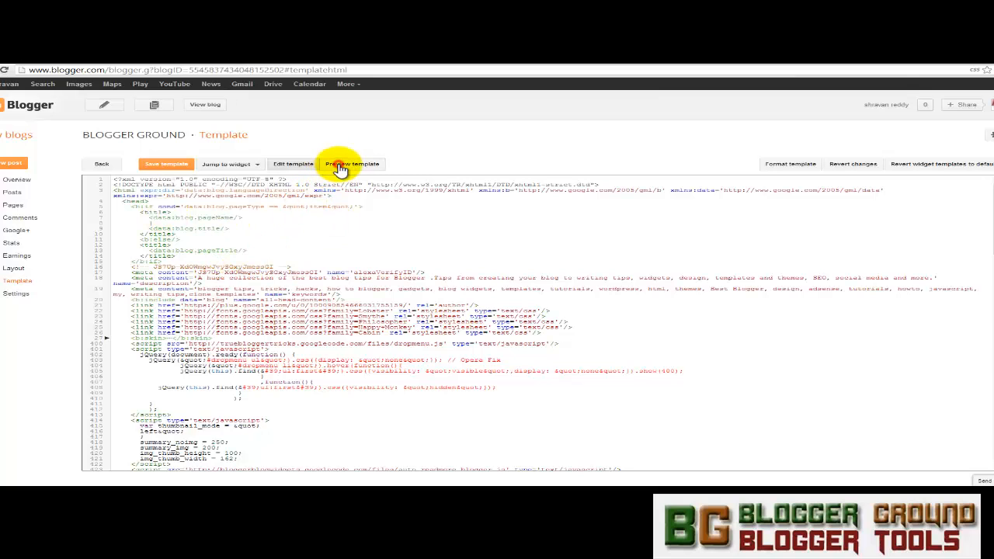
pyautogui.click(350, 164)
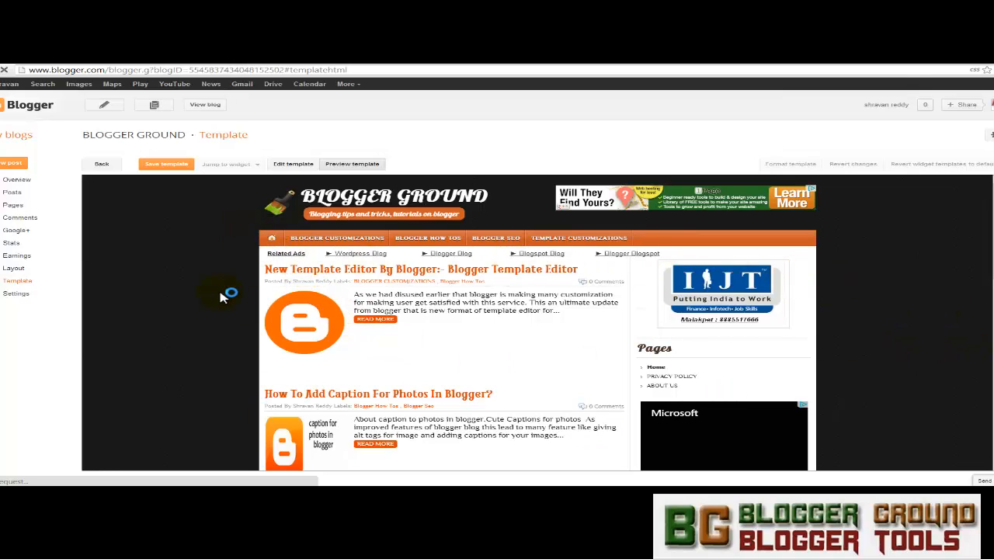
pyautogui.moveTo(260, 184)
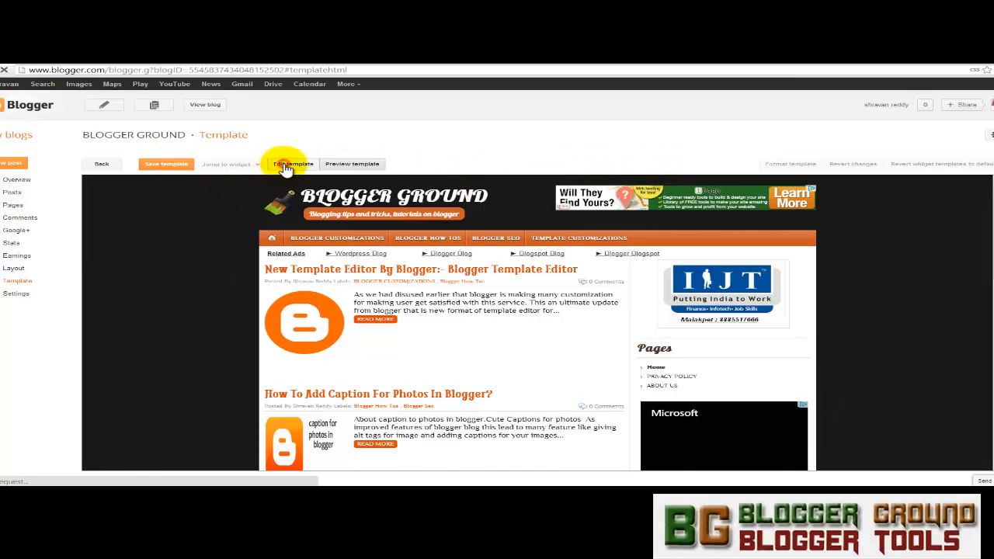
pyautogui.click(291, 164)
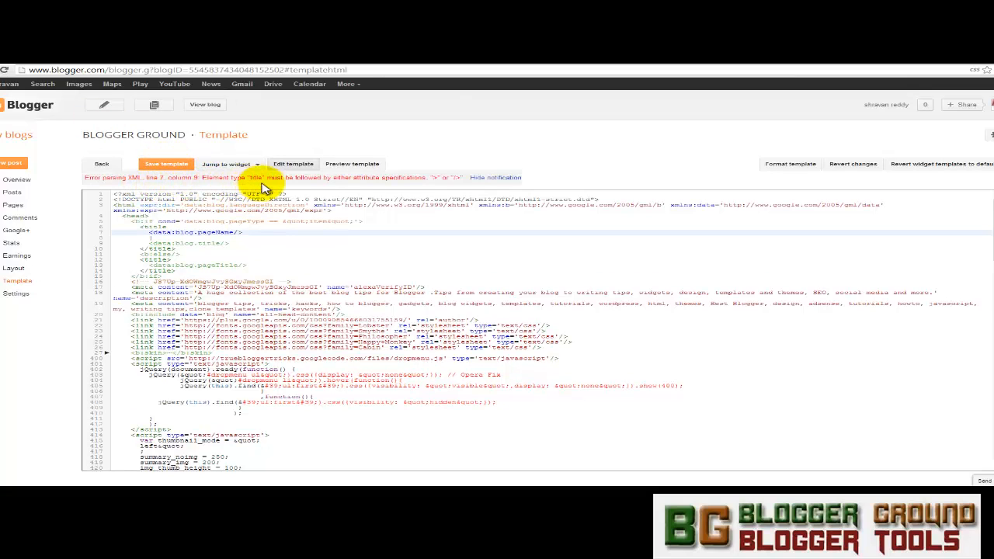
pyautogui.moveTo(180, 188)
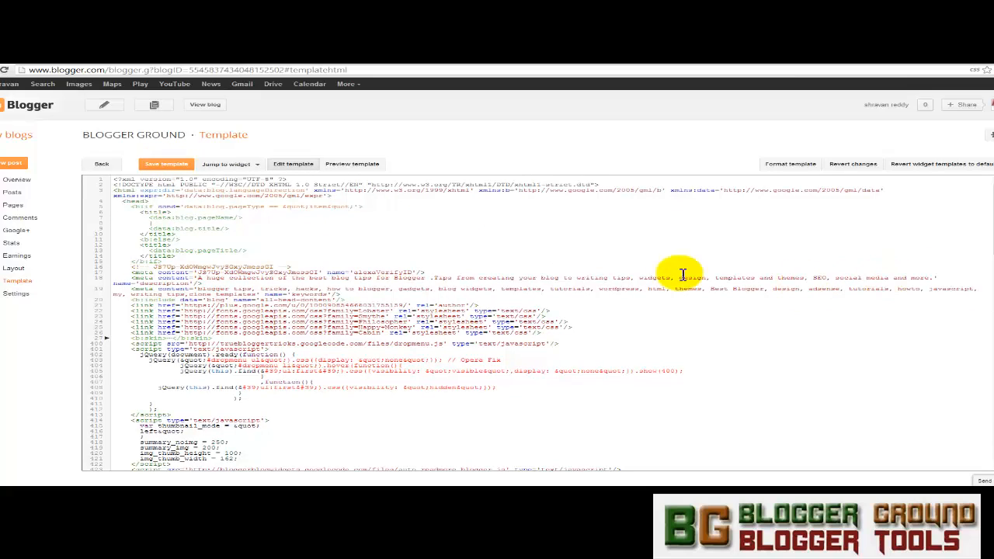
pyautogui.moveTo(76, 255)
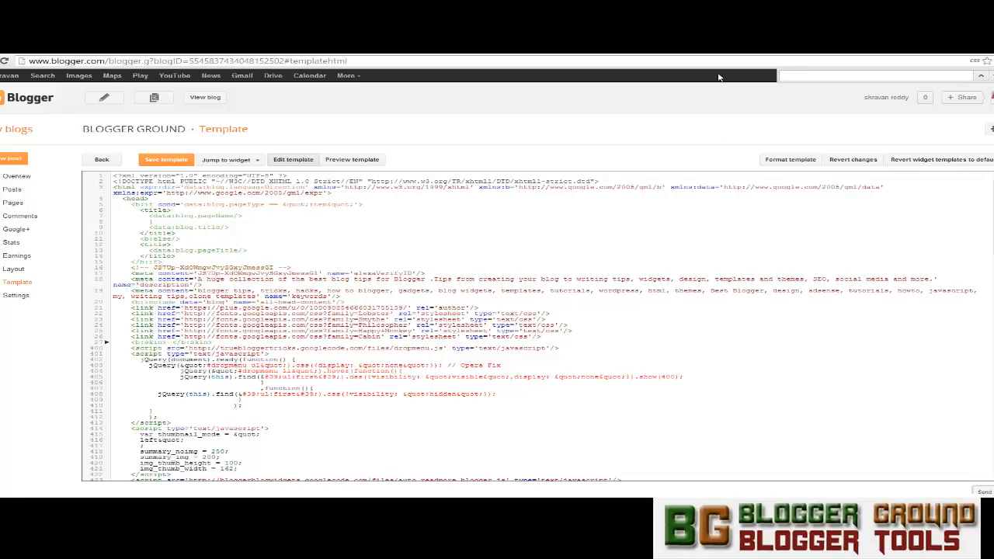
pyautogui.moveTo(717, 78)
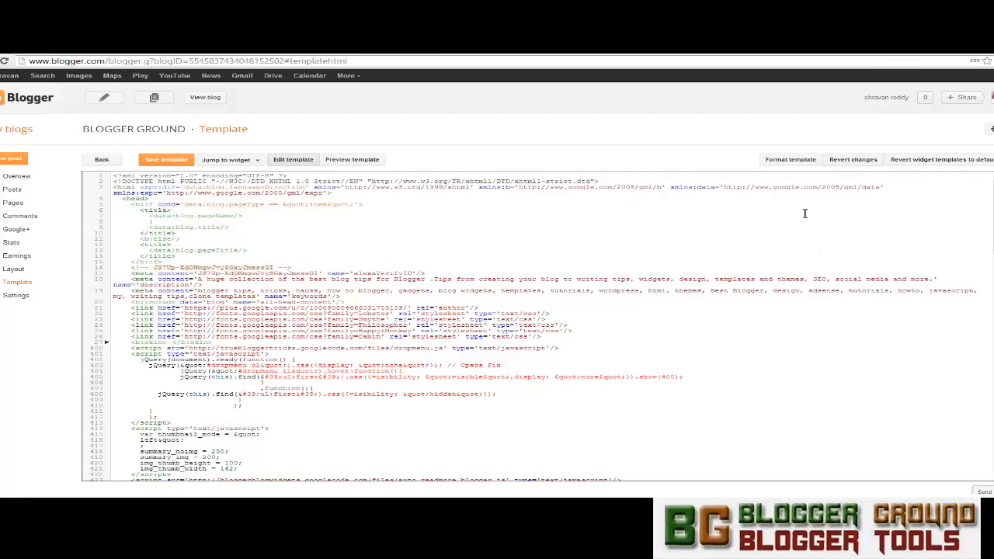
pyautogui.moveTo(717, 236)
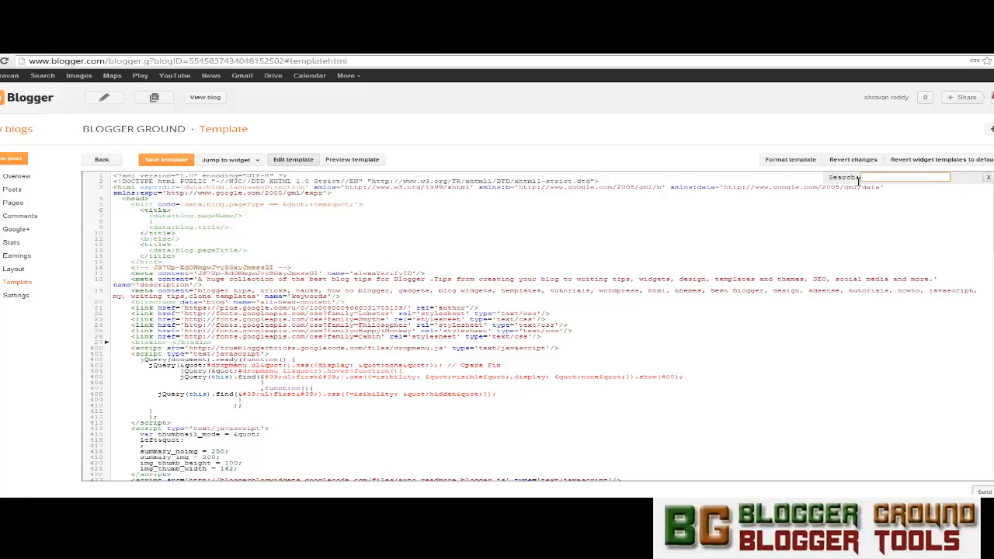
# Step: Focus the in-editor search box, ready to find text within the template code
pyautogui.click(904, 177)
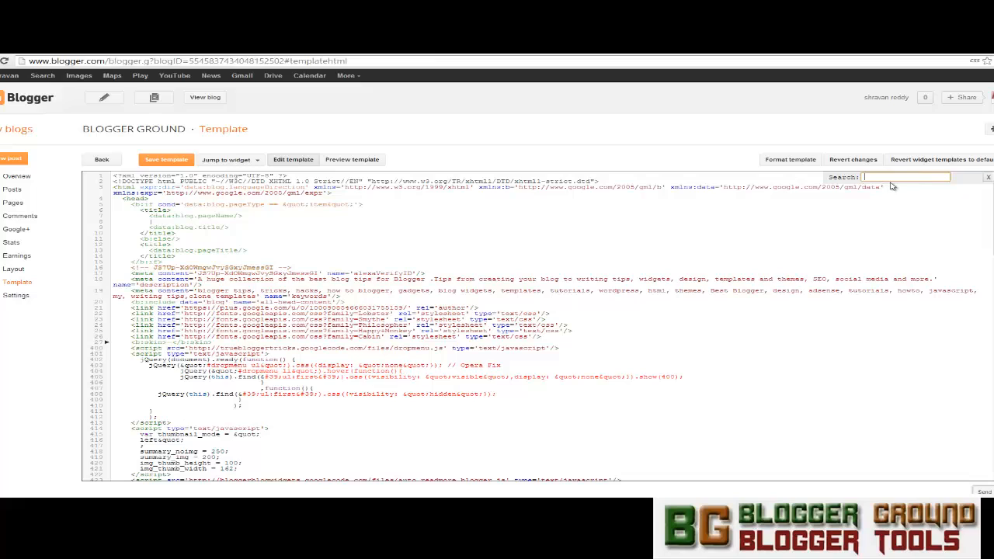